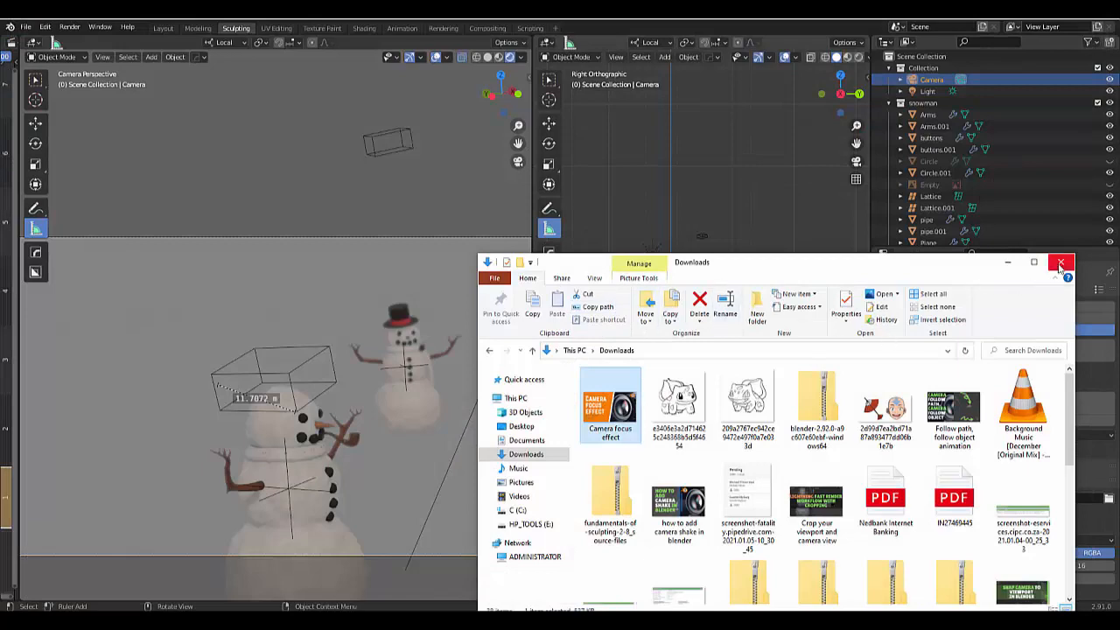
Step: Close the Downloads file window to reveal the two-snowman camera scene
left_click(1061, 263)
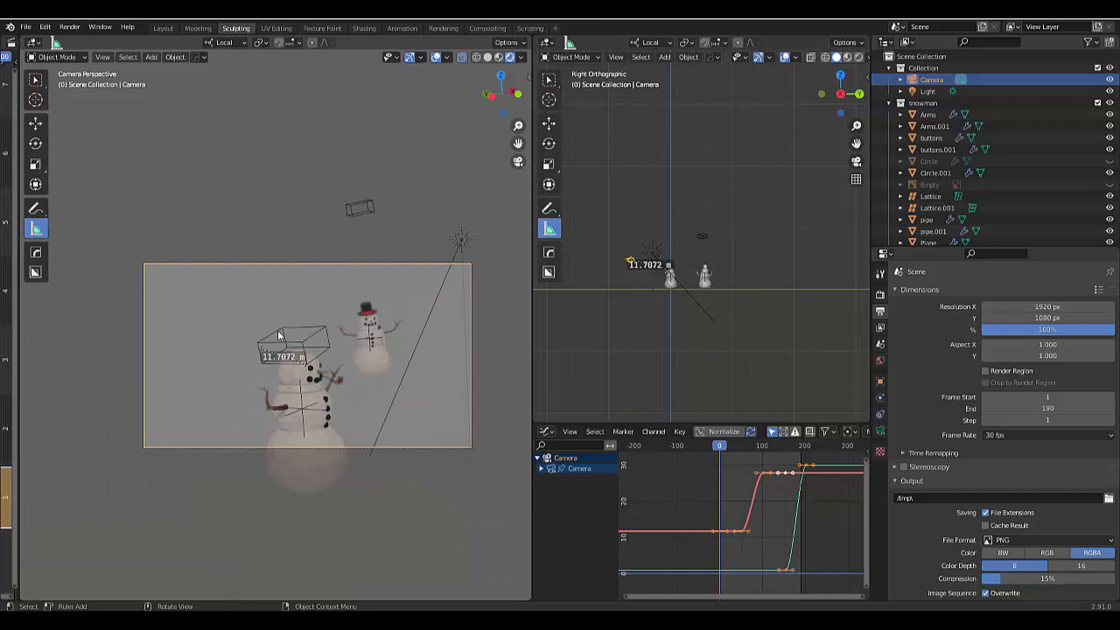
mouse_move(331, 319)
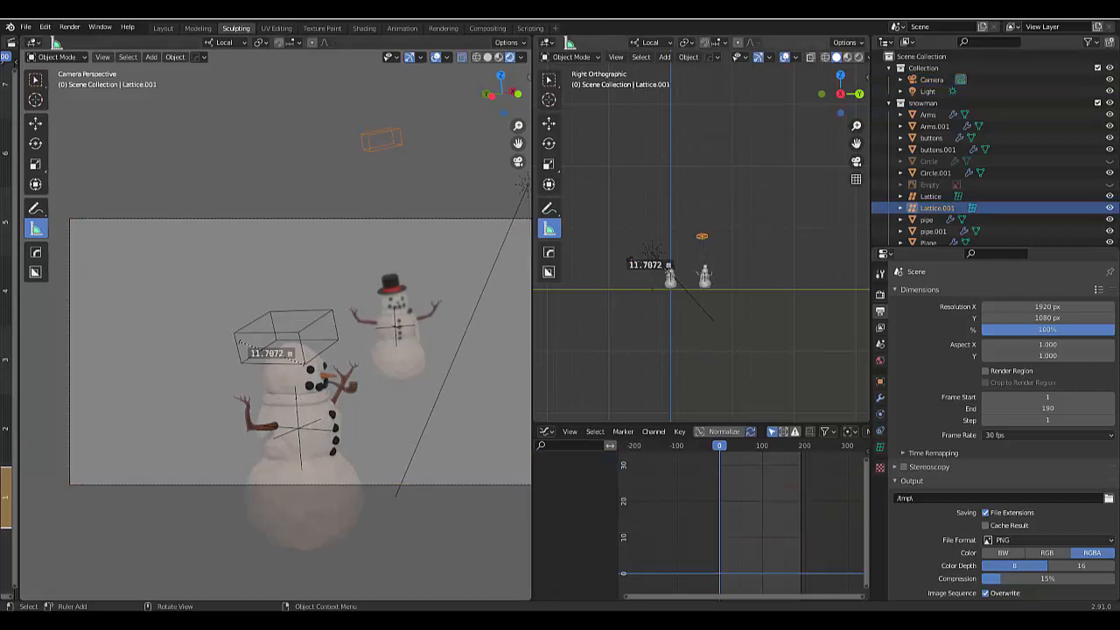
left_click(44, 26)
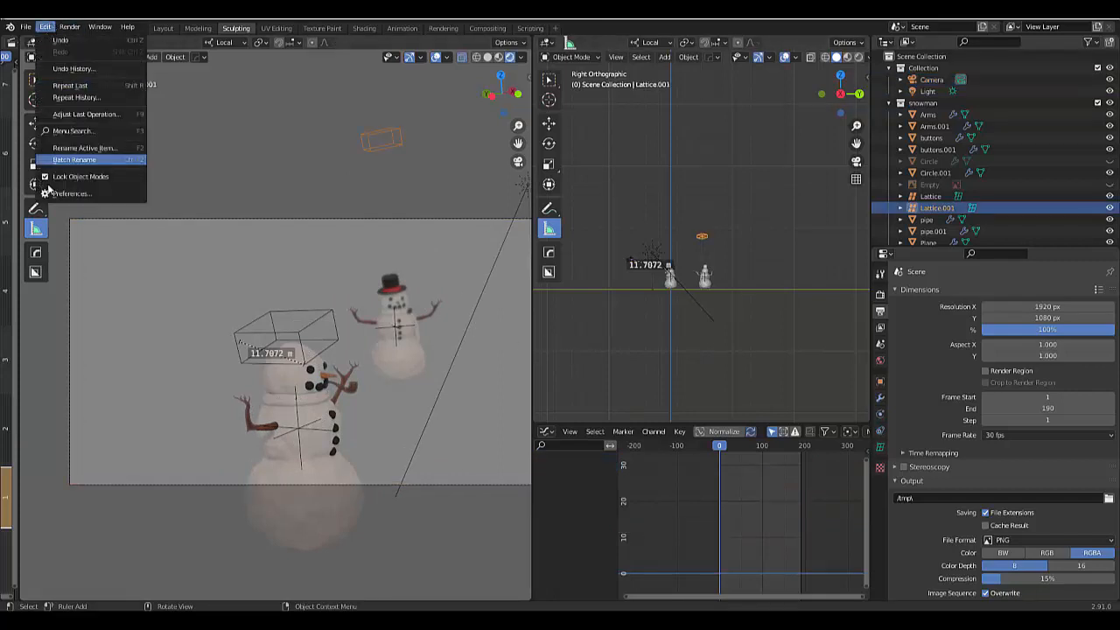
mouse_move(71, 194)
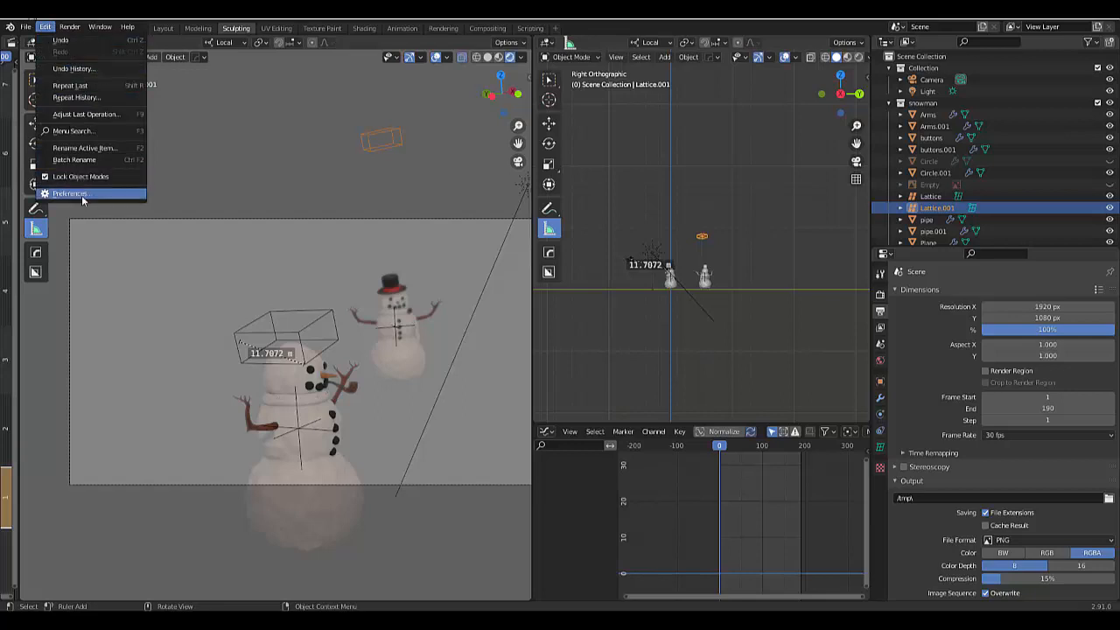
left_click(71, 194)
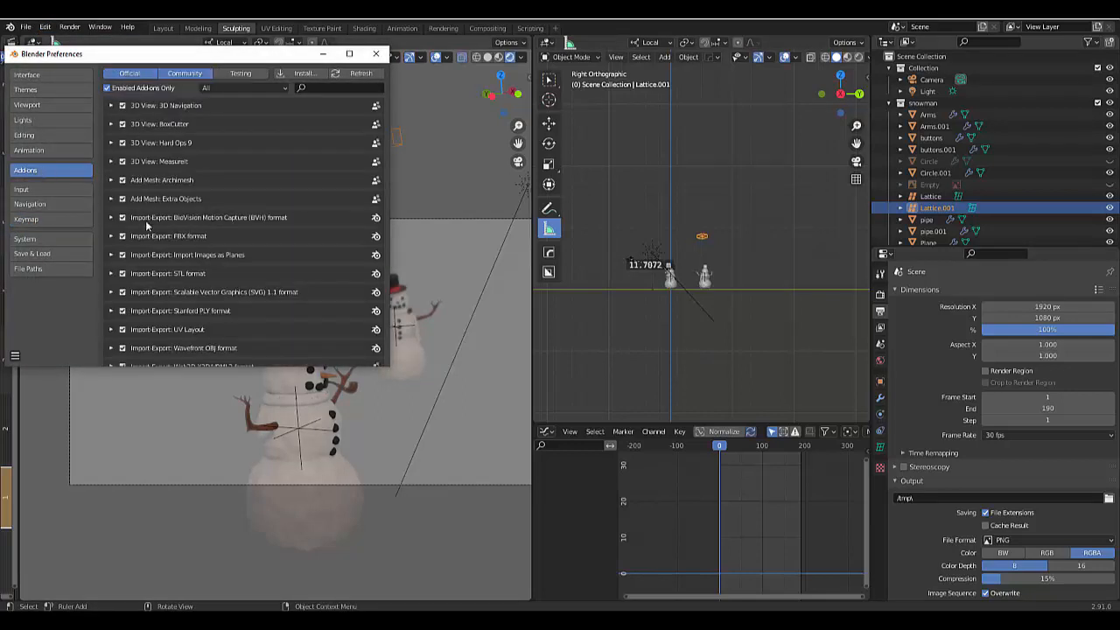
mouse_move(256, 273)
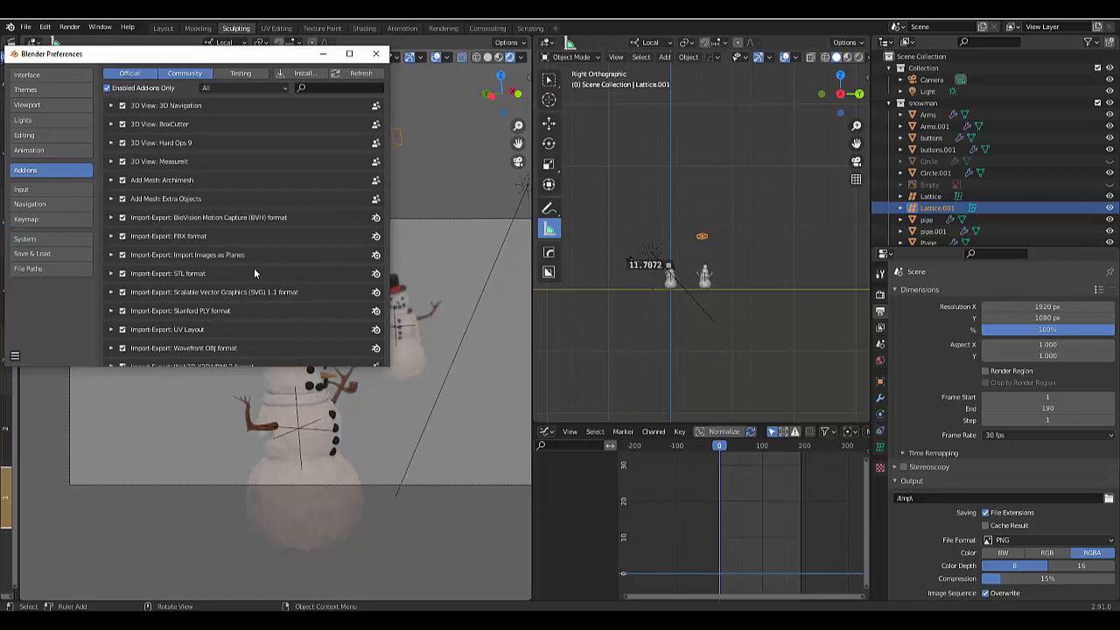
left_click(341, 87)
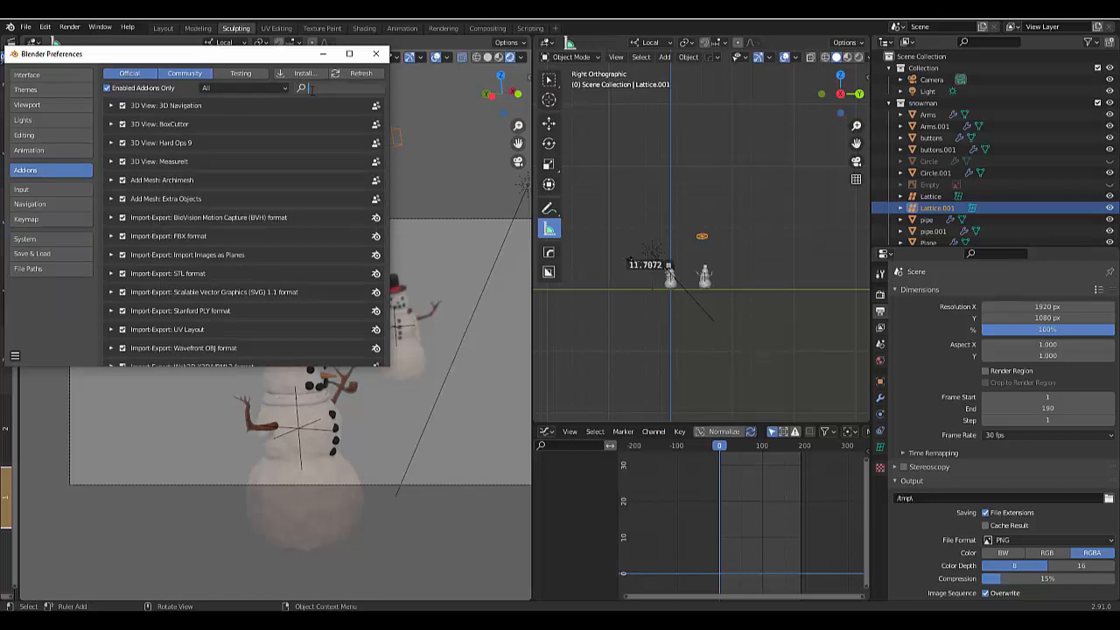
type("measure")
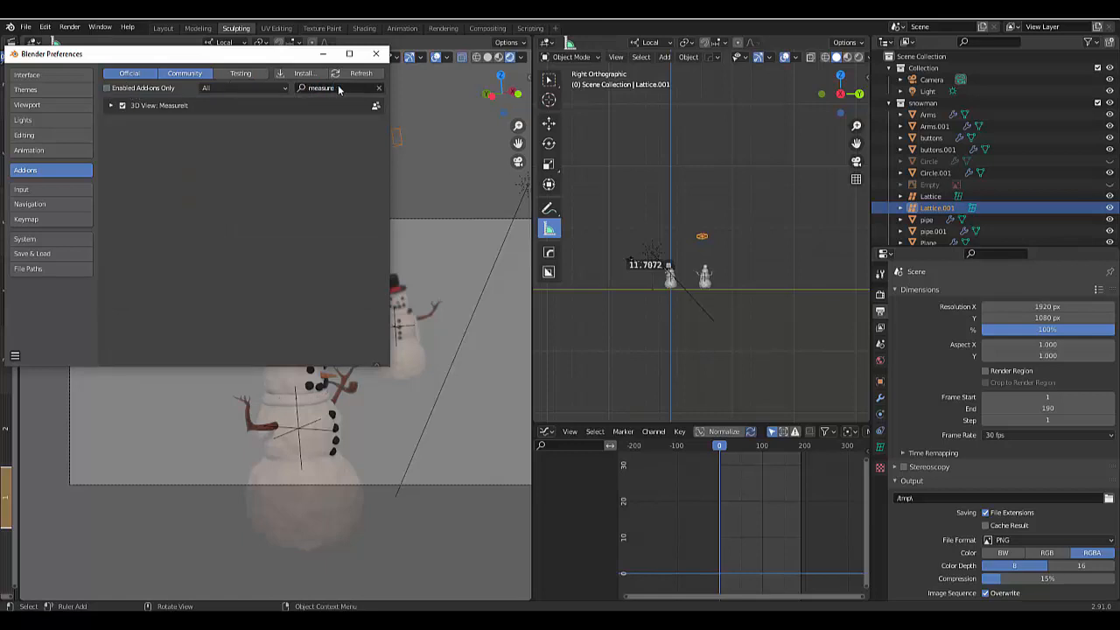
mouse_move(122, 106)
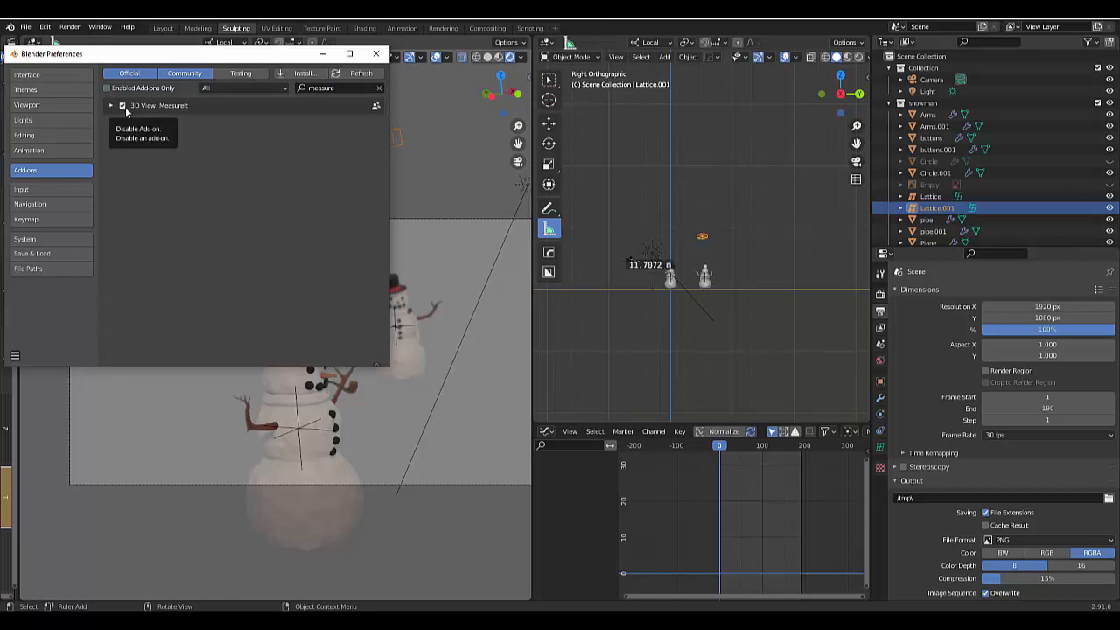
left_click(375, 54)
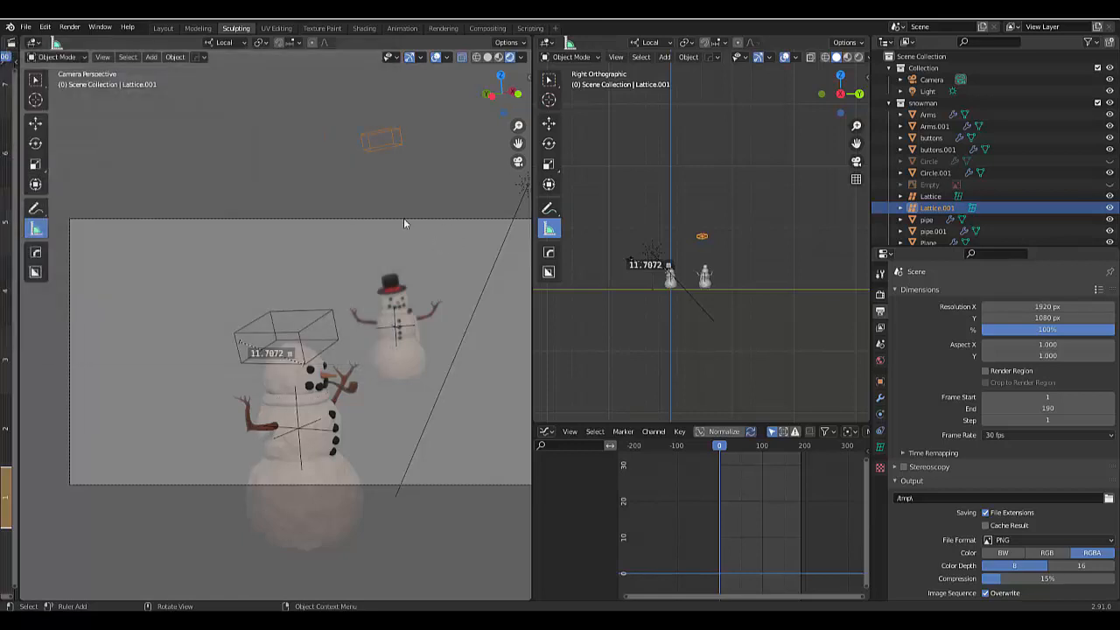
mouse_move(155, 321)
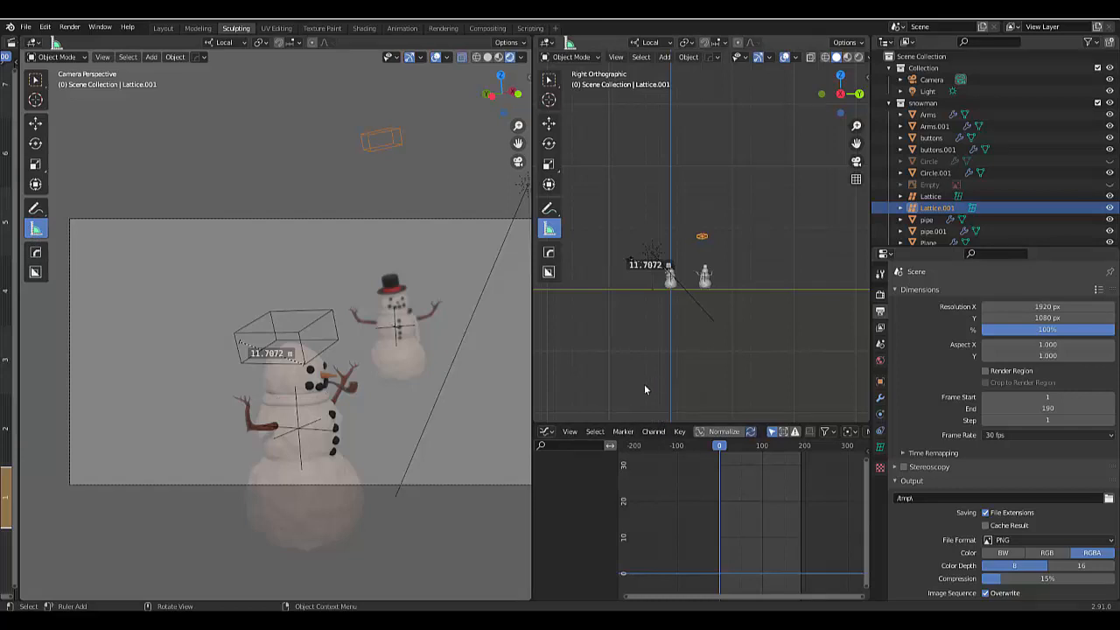
mouse_move(625, 326)
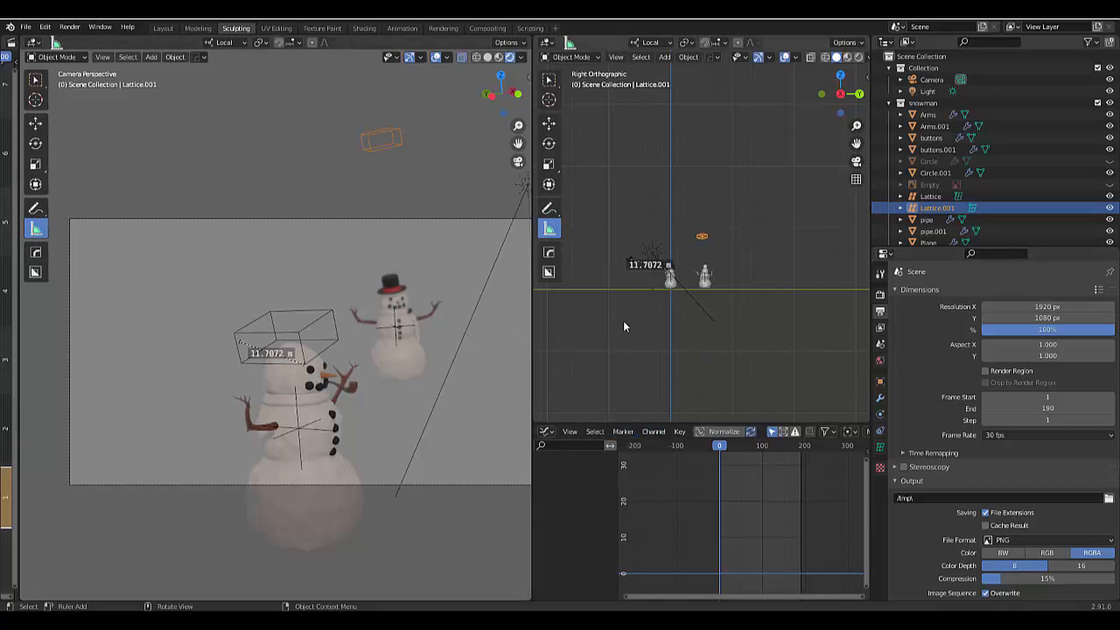
mouse_move(525, 542)
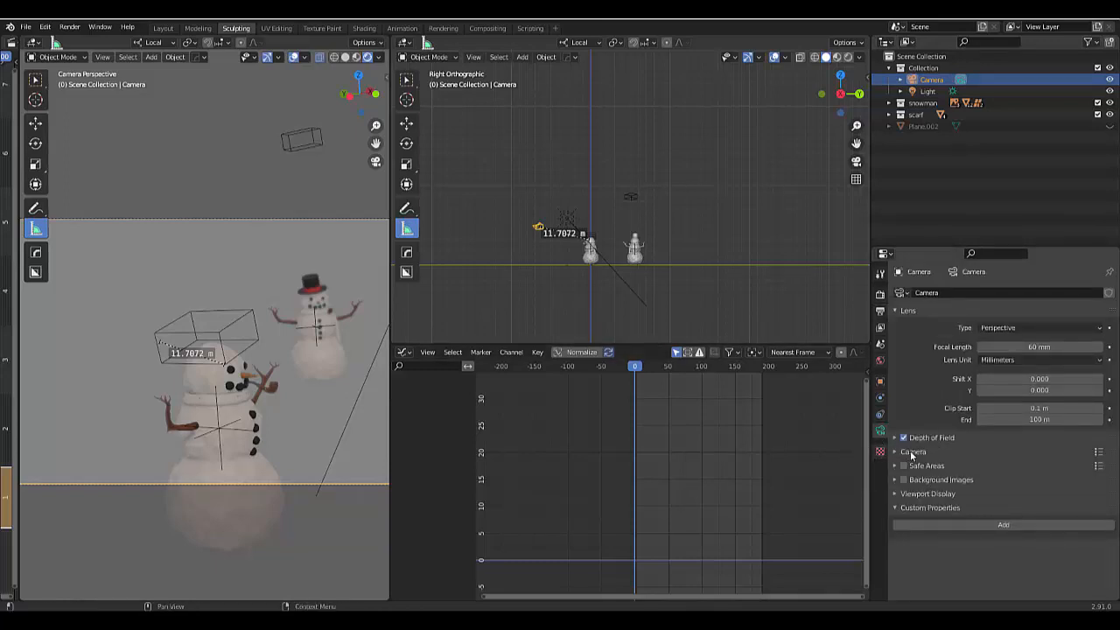
mouse_move(903, 444)
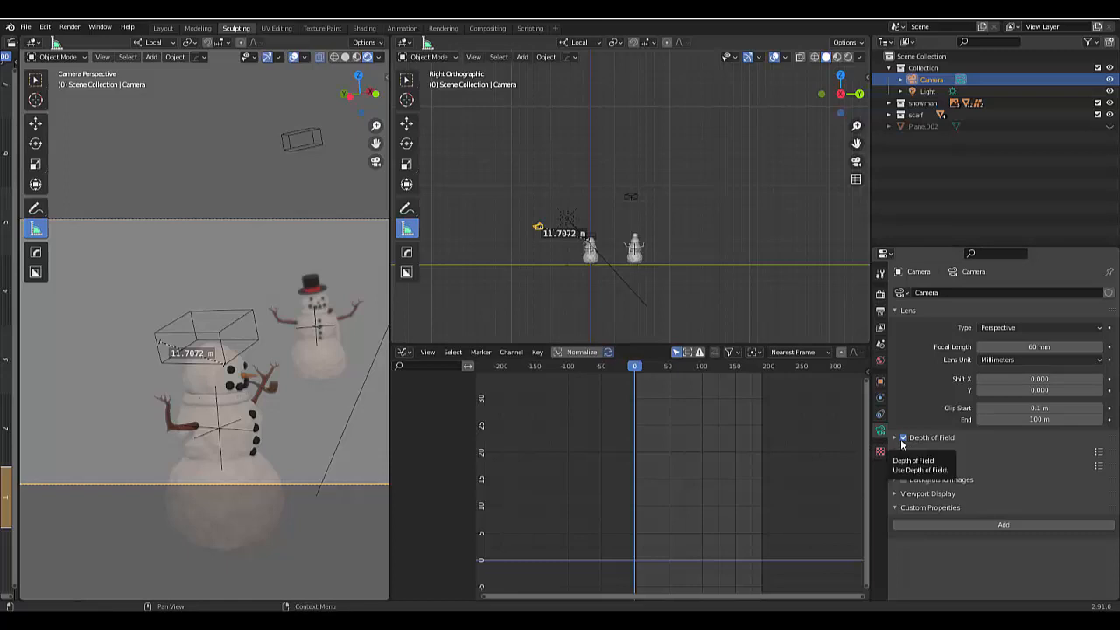
Step: Expand the camera's Depth of Field panel to show 12 m focus distance and f-stop 1.0
left_click(903, 437)
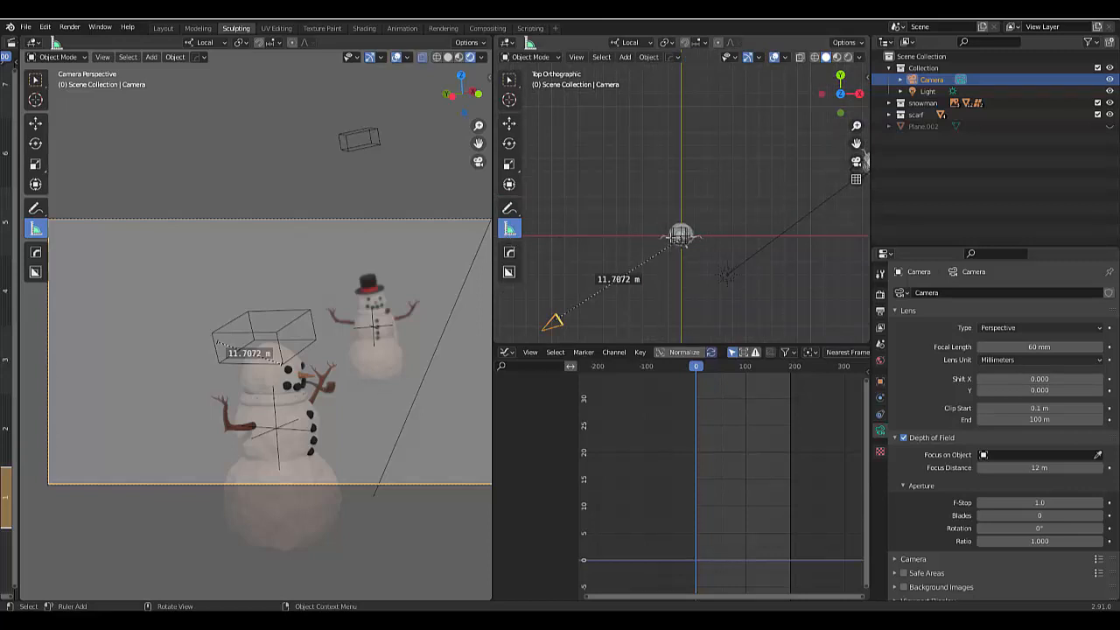
mouse_move(509, 229)
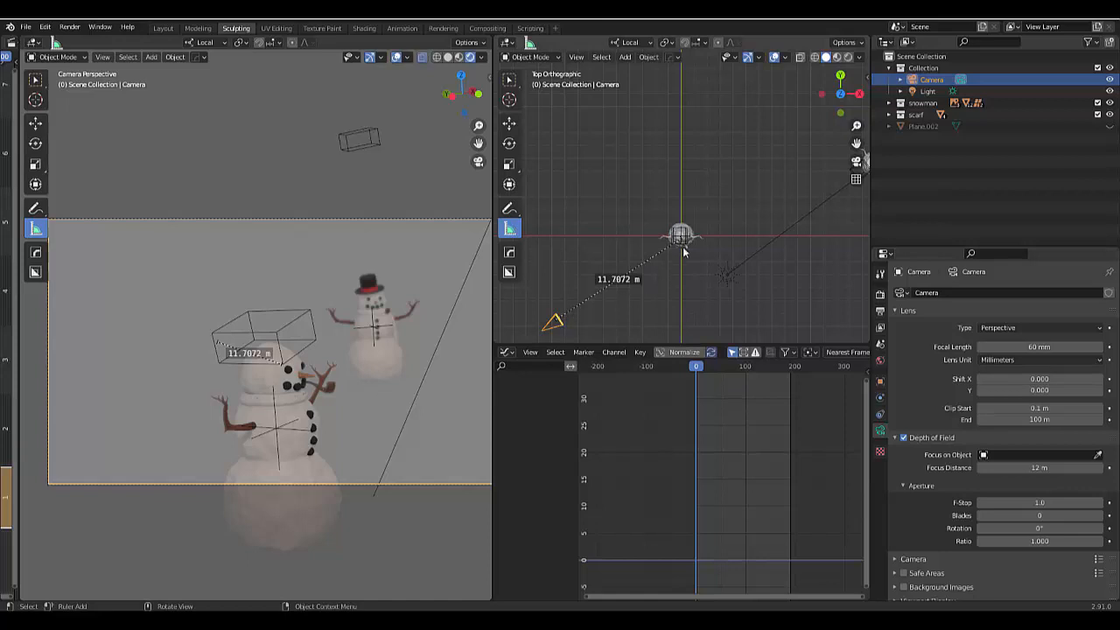
Step: Measure the camera-to-front-snowman distance as about 11.55 m, then switch to front view
left_click_drag(682, 252, 645, 300)
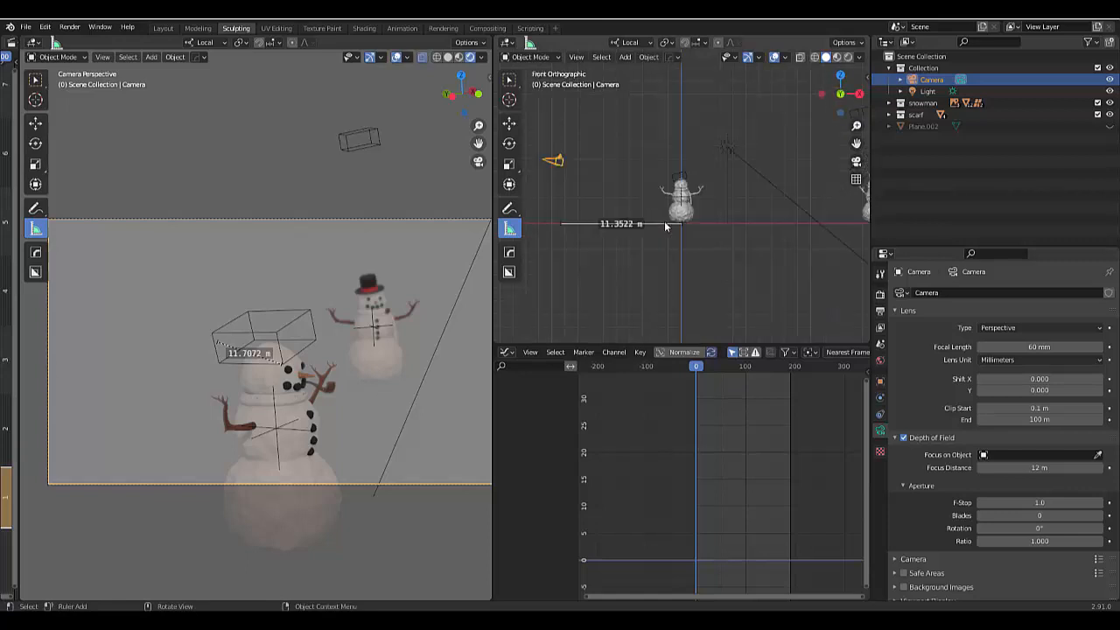
left_click_drag(665, 226, 558, 163)
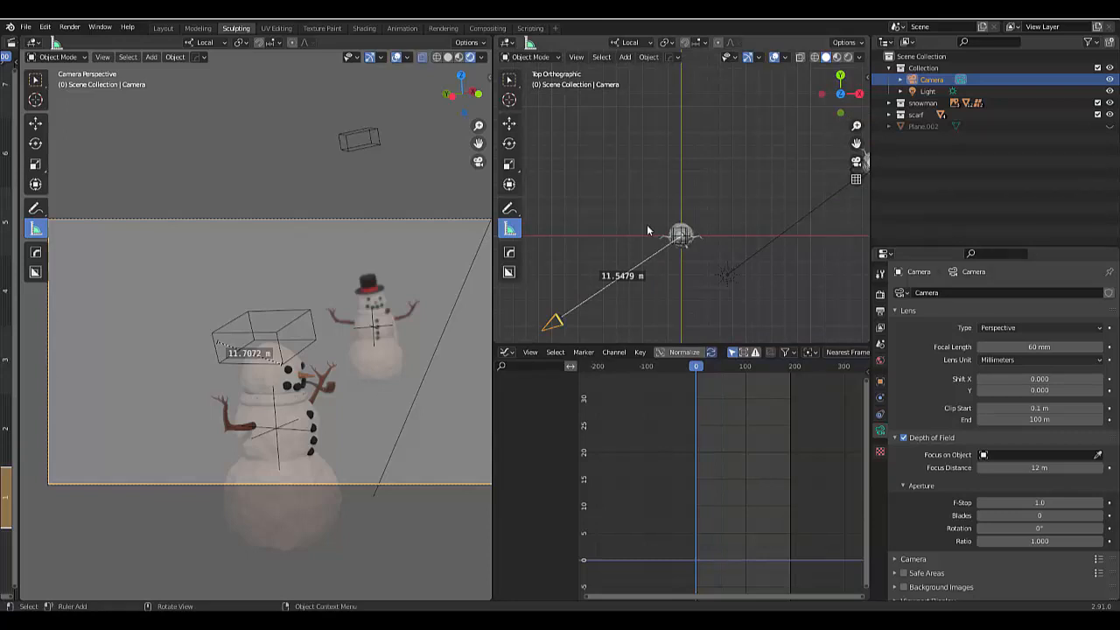
key("KP_1")
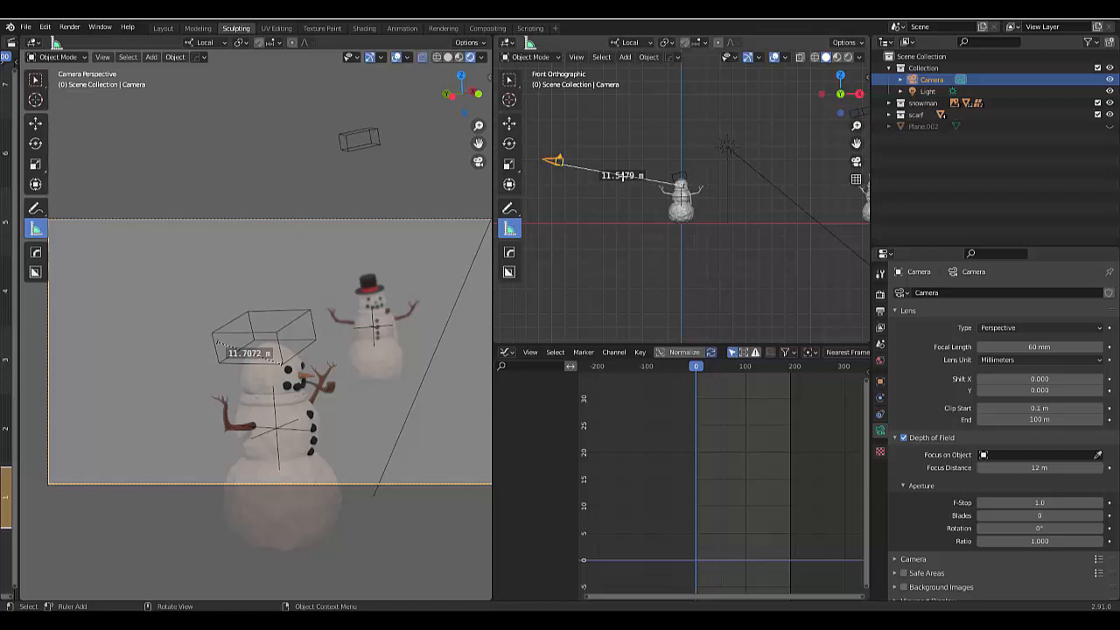
mouse_move(245, 395)
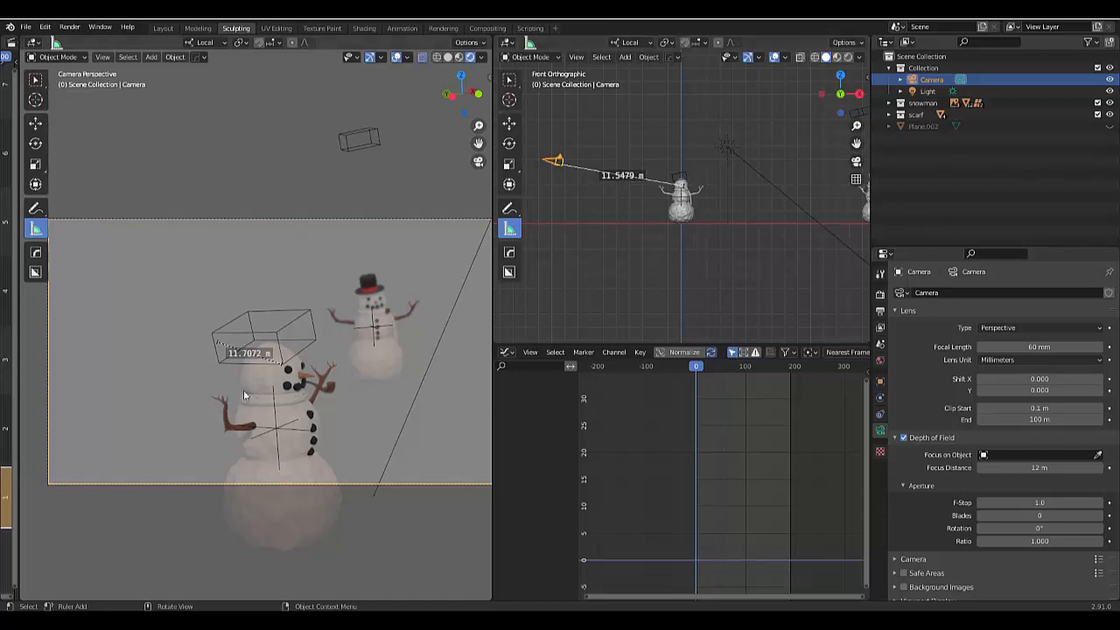
mouse_move(699, 332)
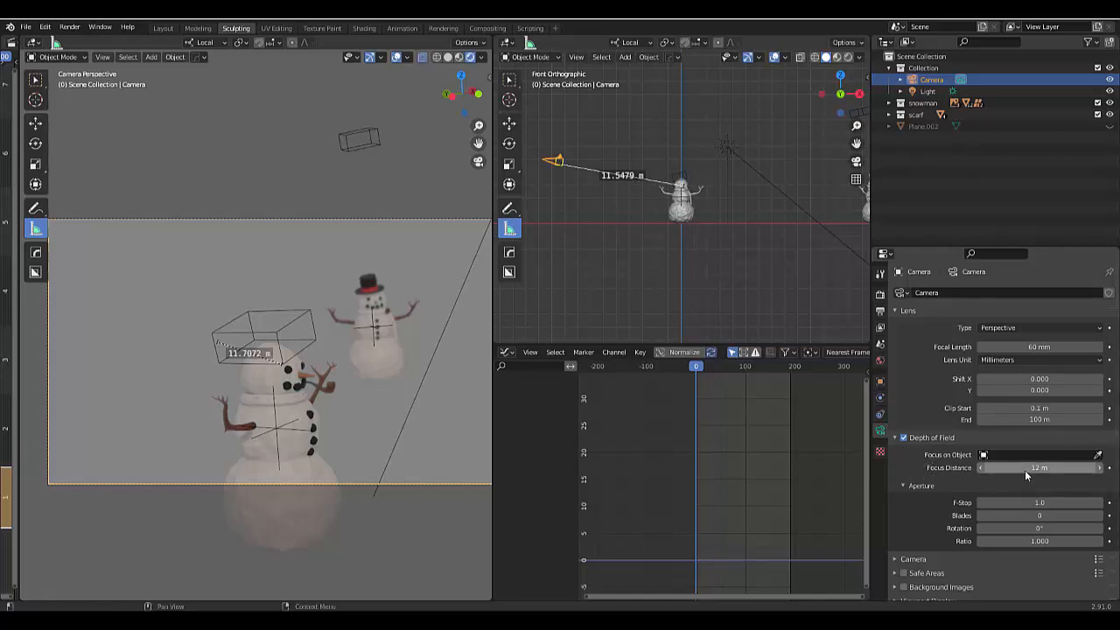
Step: Keyframe the 12 m focus distance at frame 0 and again at frame 59
left_click(1039, 467)
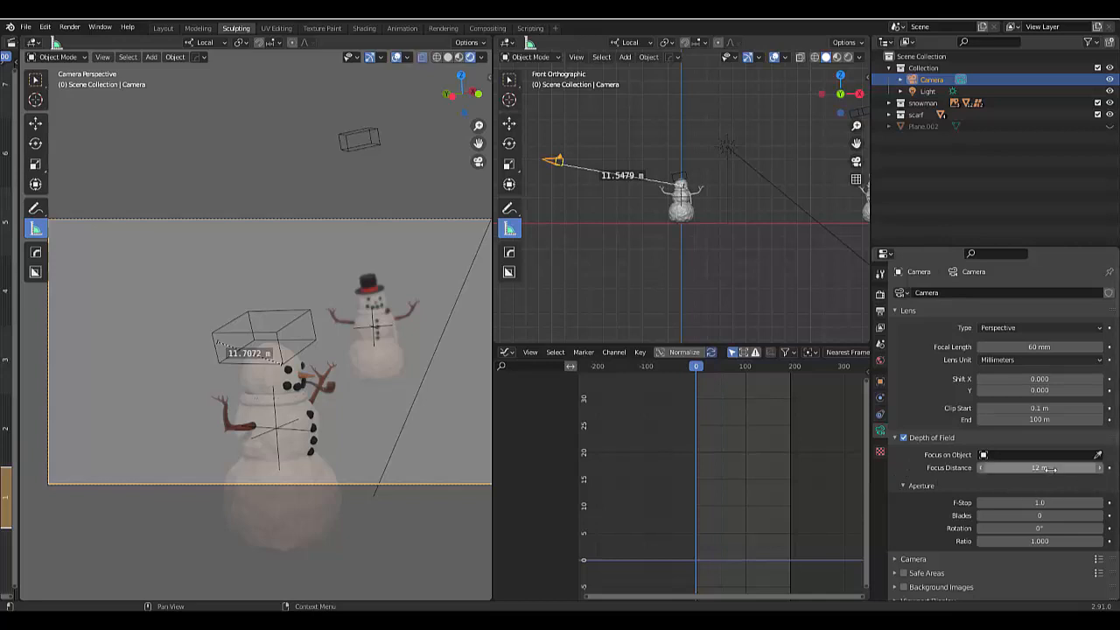
mouse_move(1038, 467)
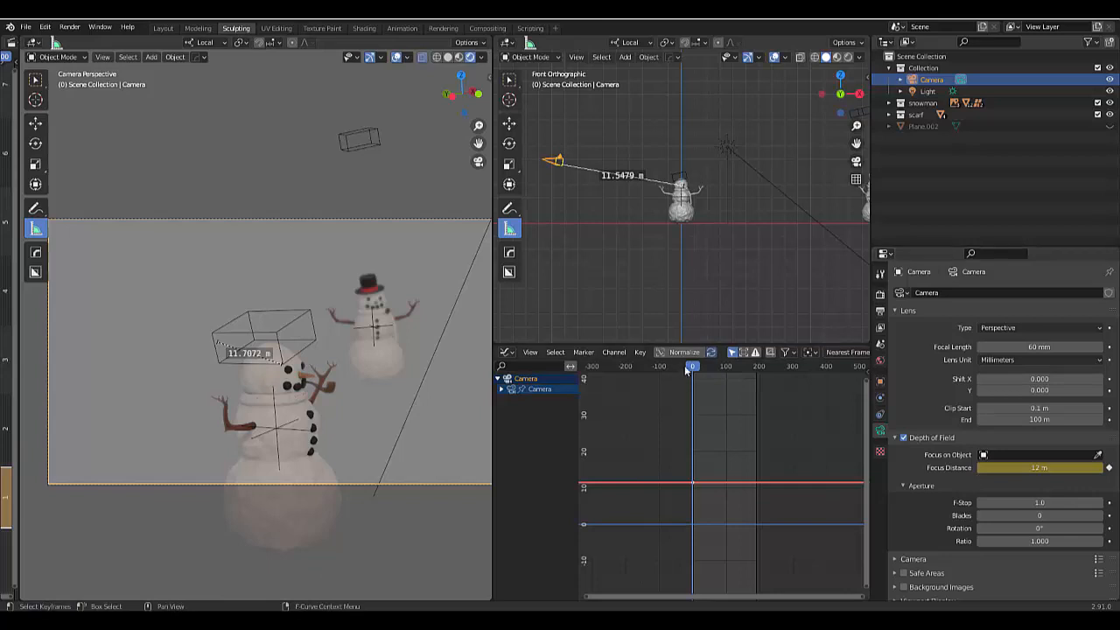
left_click(700, 366)
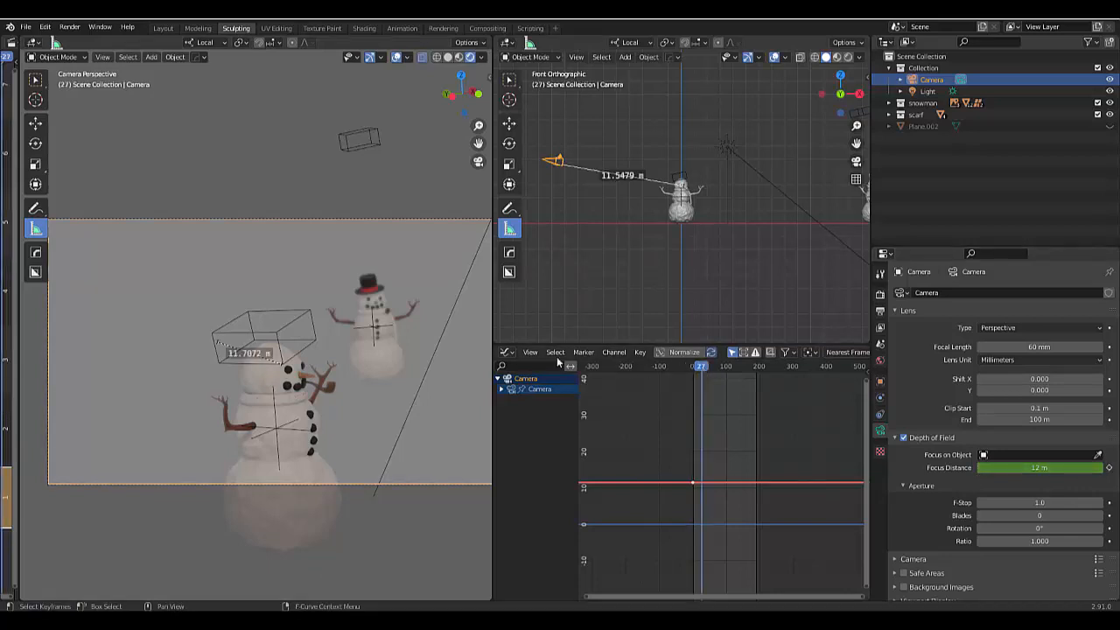
left_click(506, 352)
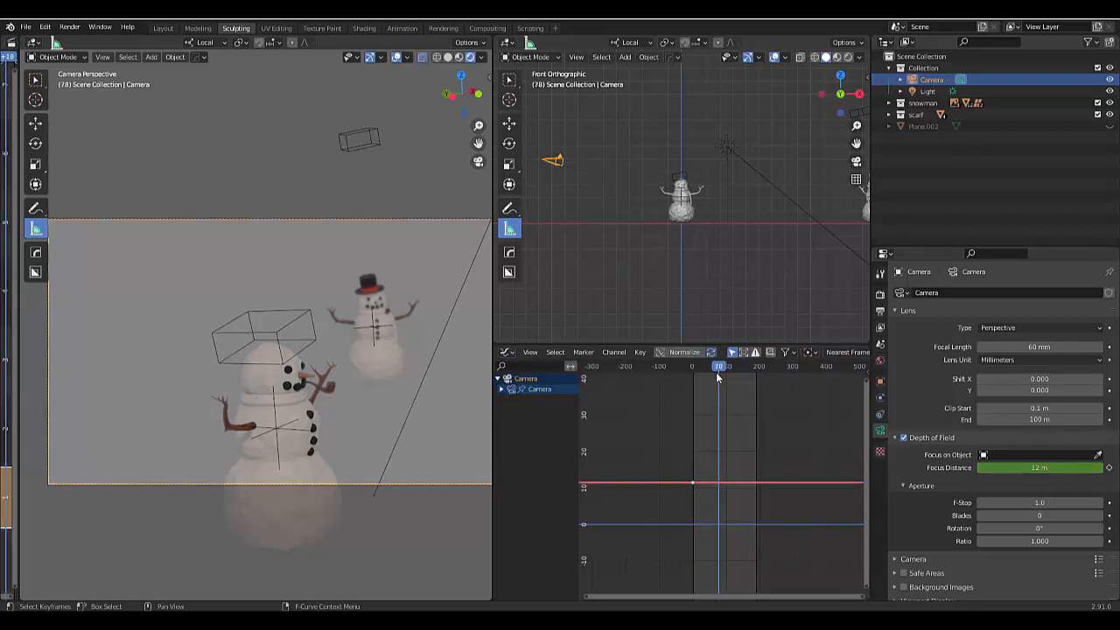
left_click_drag(718, 366, 713, 366)
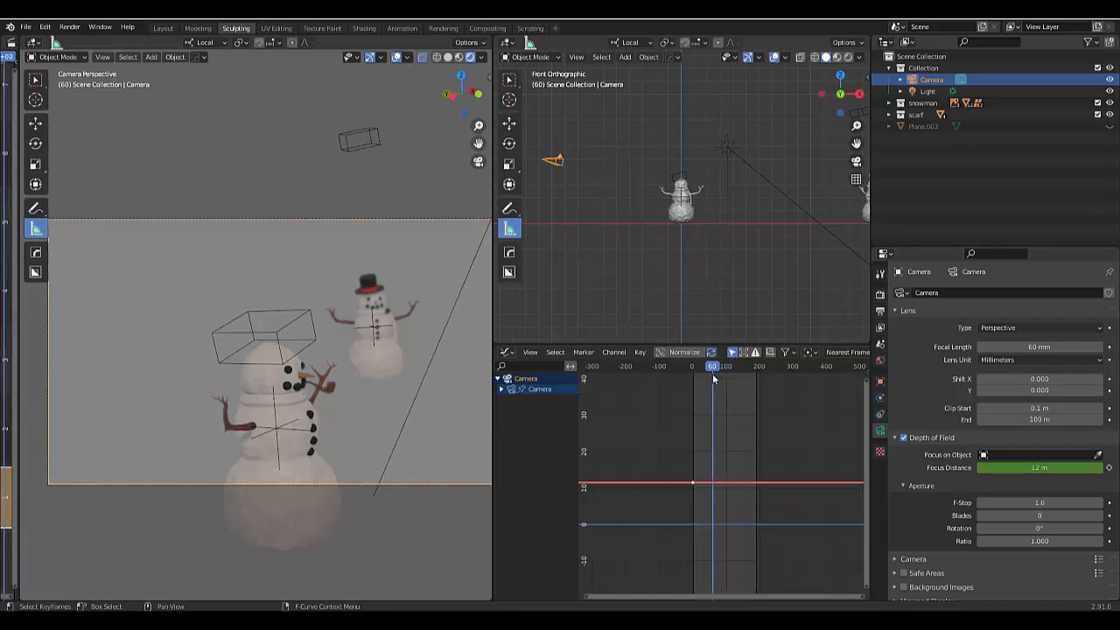
left_click_drag(713, 366, 707, 366)
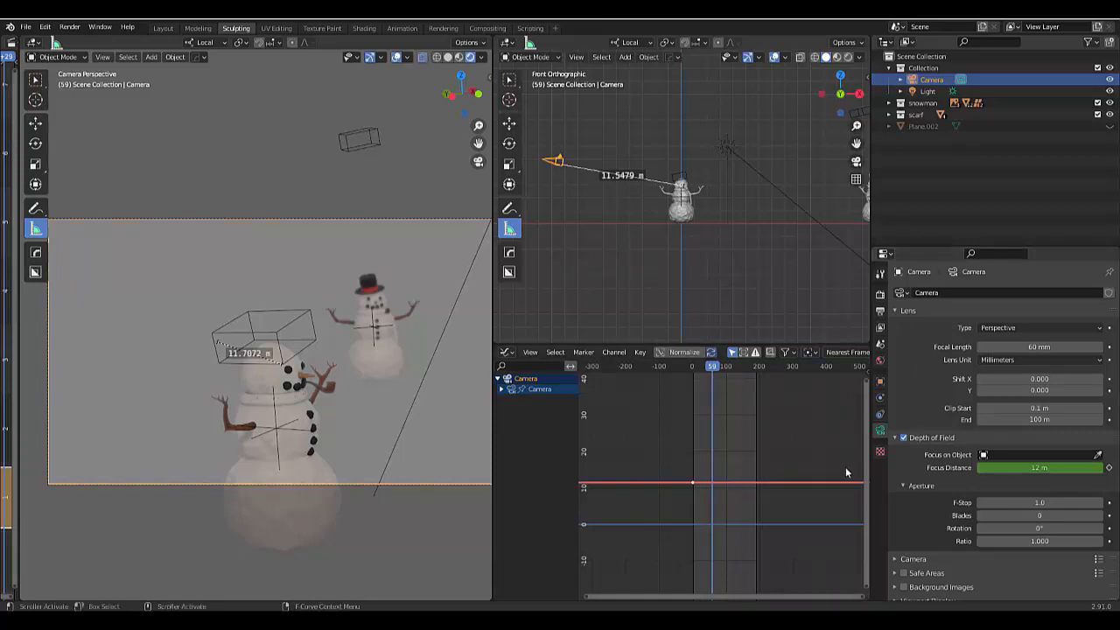
left_click(1039, 467)
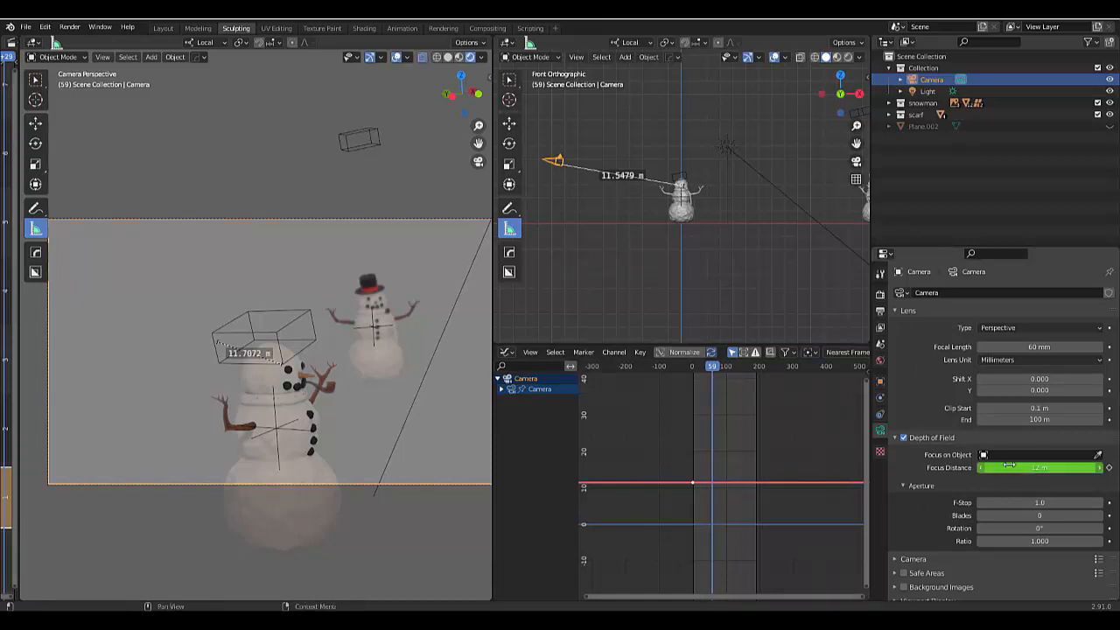
mouse_move(1037, 467)
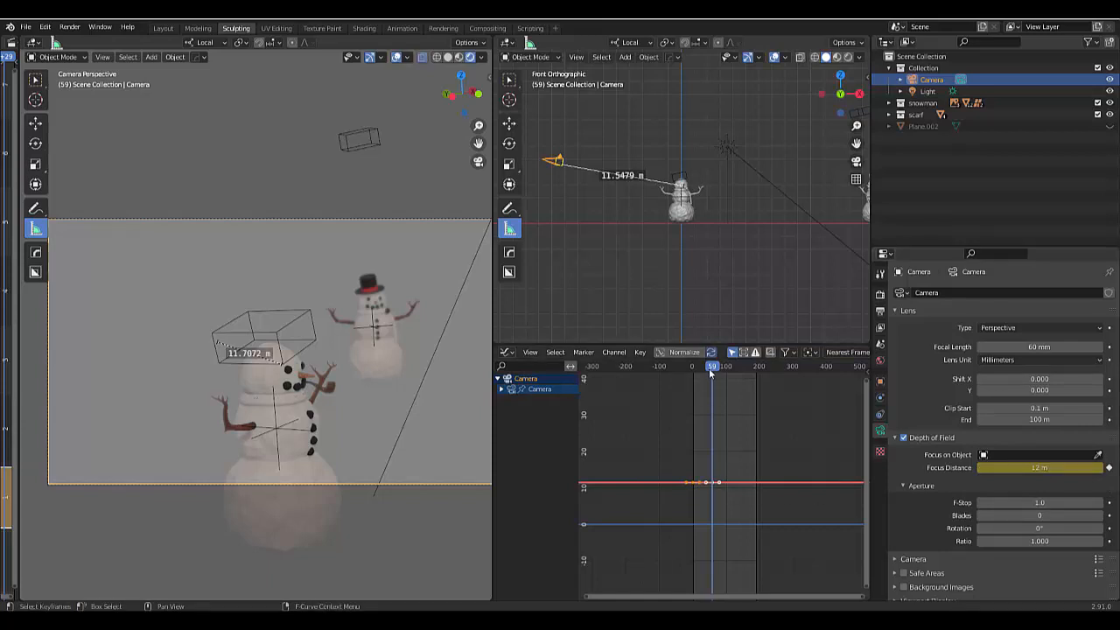
Step: At frame 83, set focus distance to 27 m to match the far snowman's 26.9 m
left_click_drag(711, 365, 720, 365)
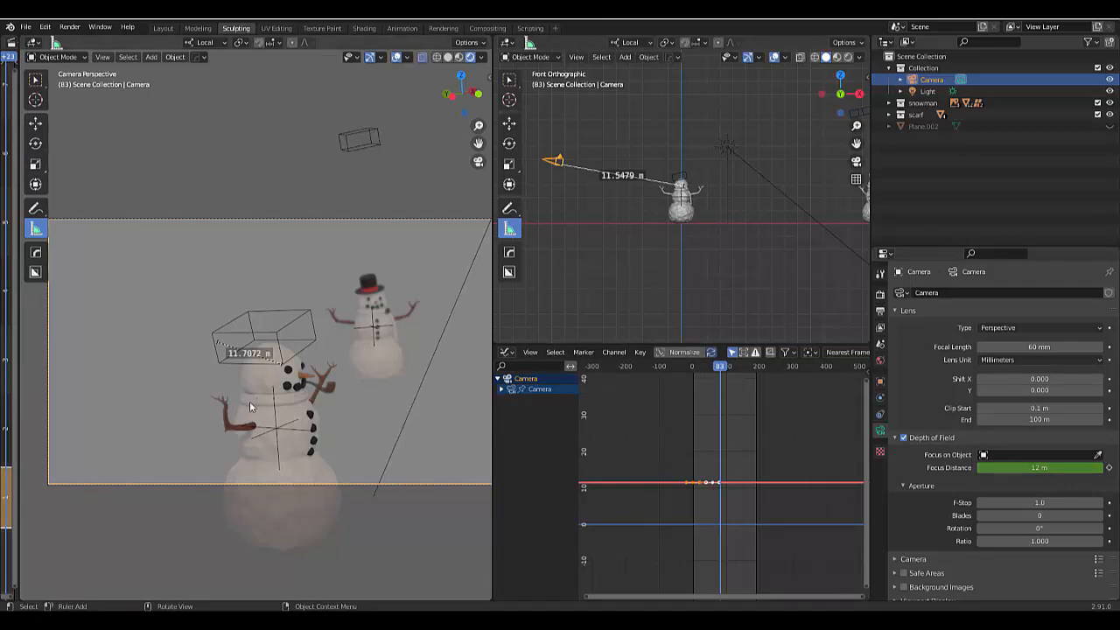
mouse_move(380, 309)
type("1.5")
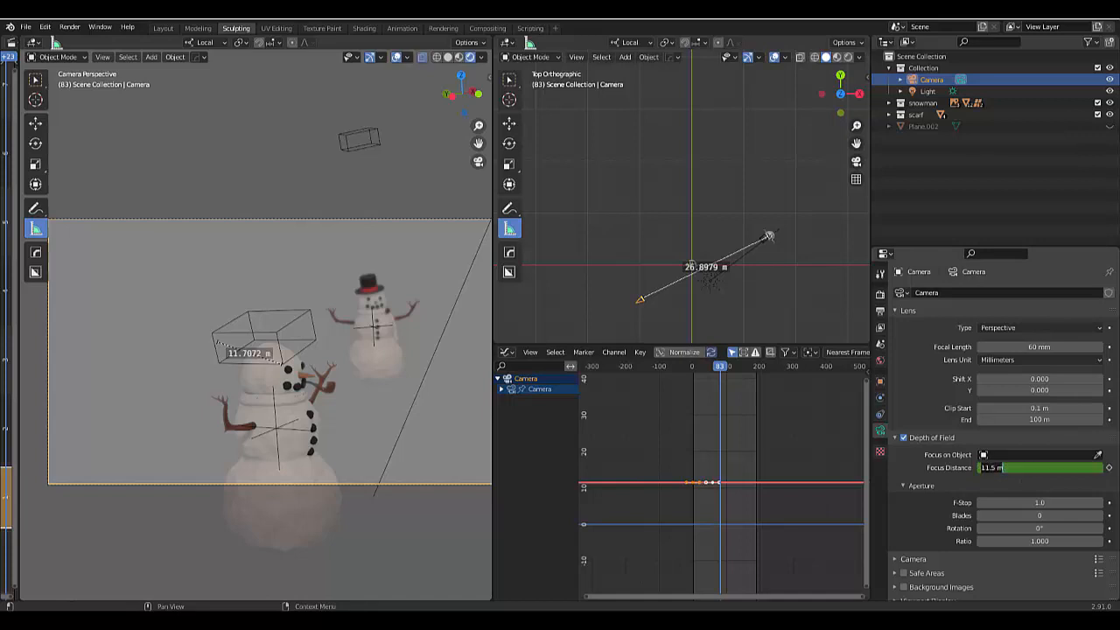
left_click(1039, 467)
type("27")
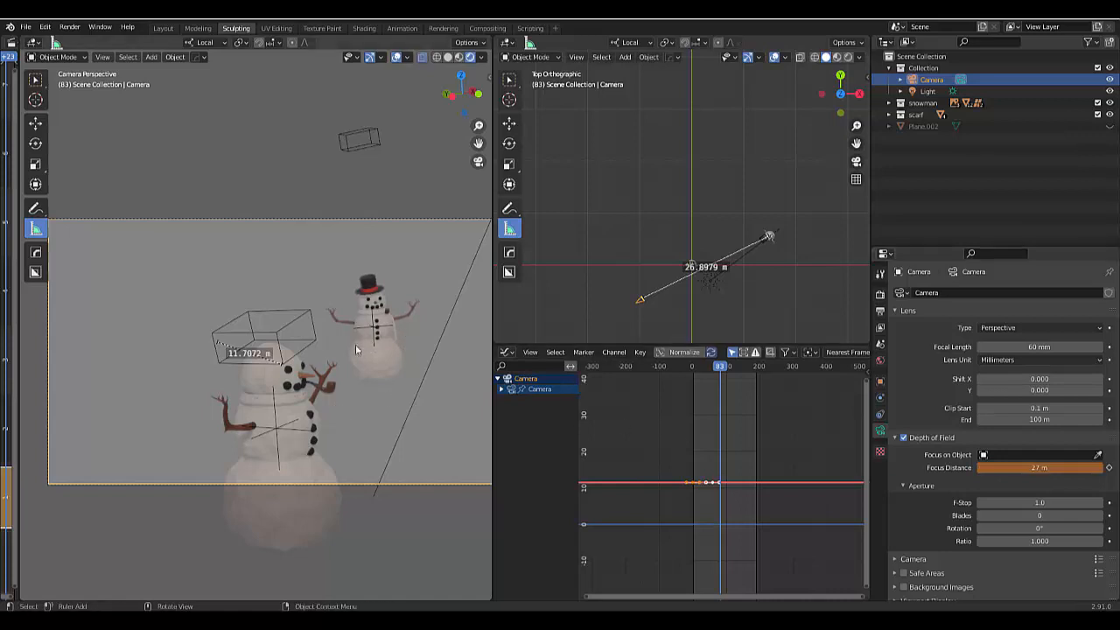
mouse_move(227, 395)
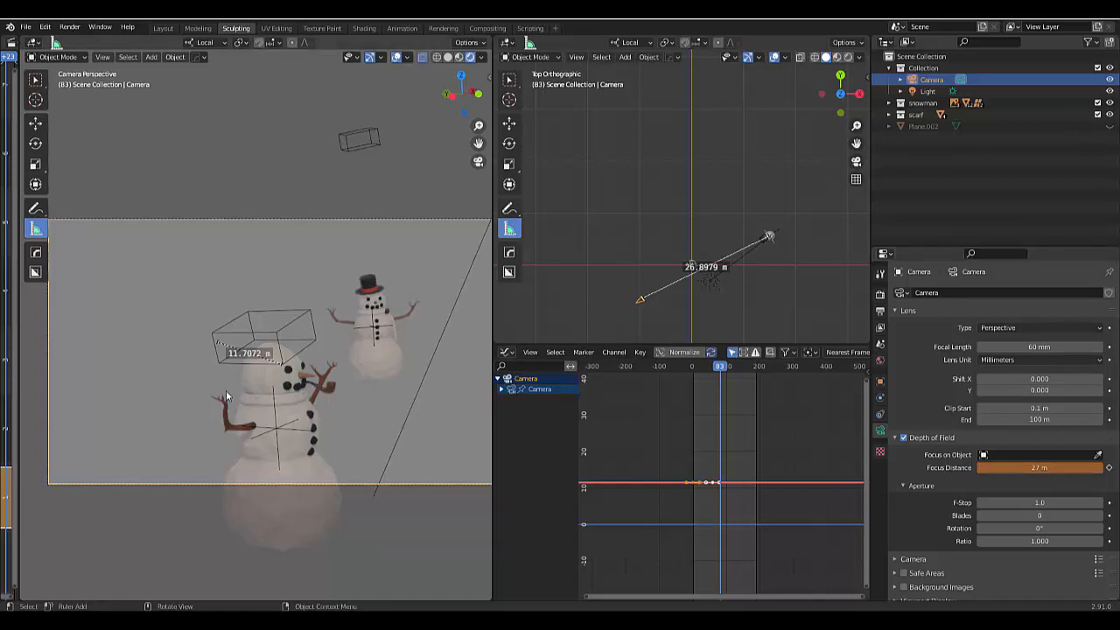
mouse_move(740, 408)
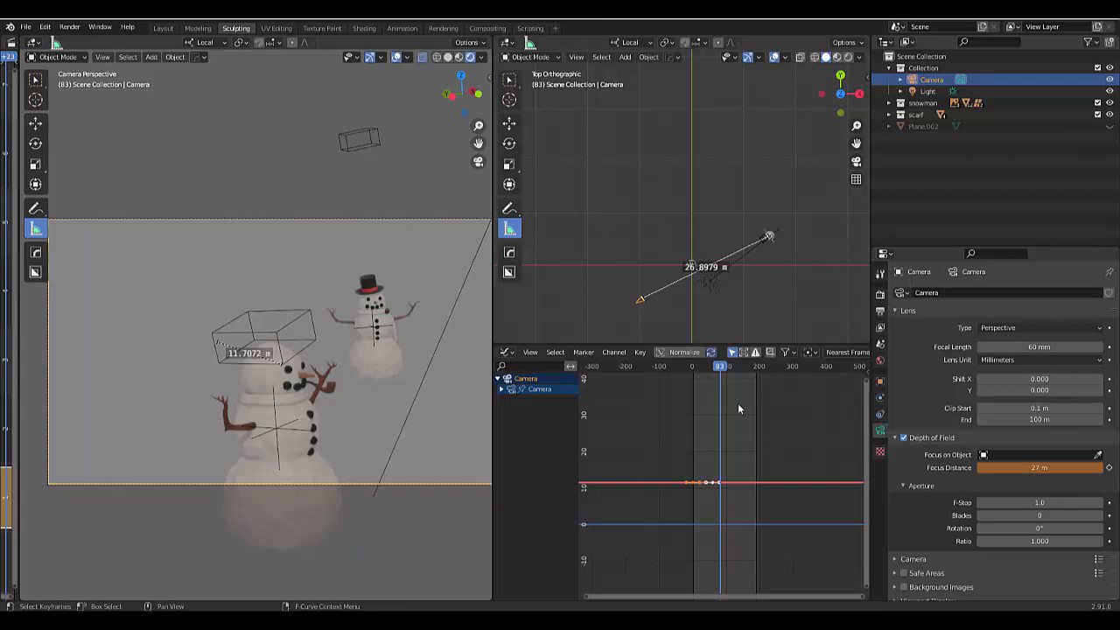
mouse_move(1039, 468)
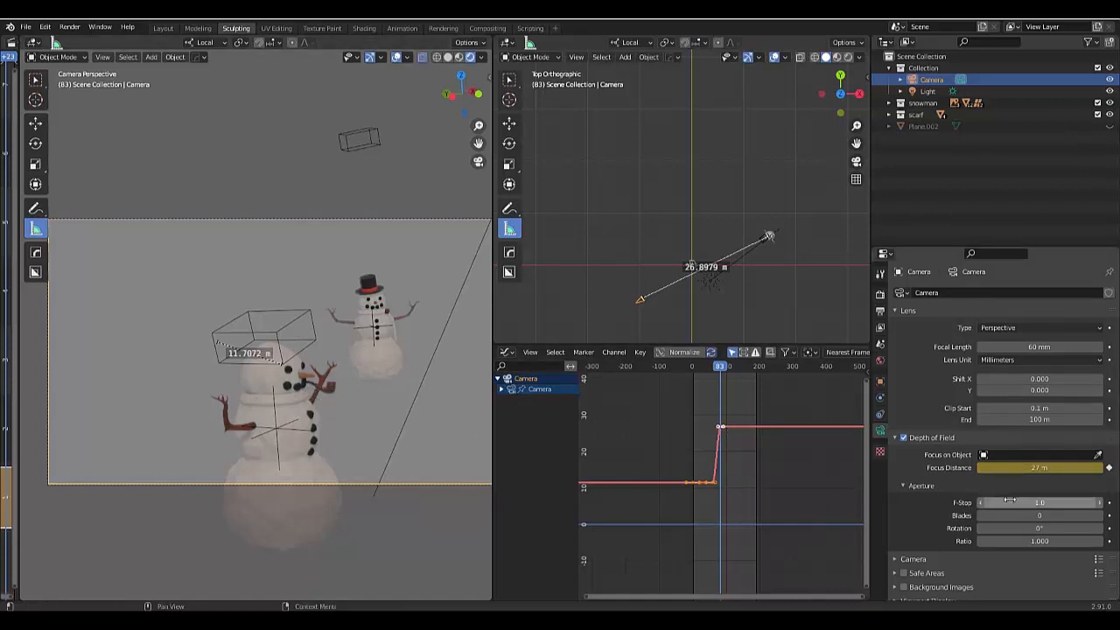
mouse_move(1010, 501)
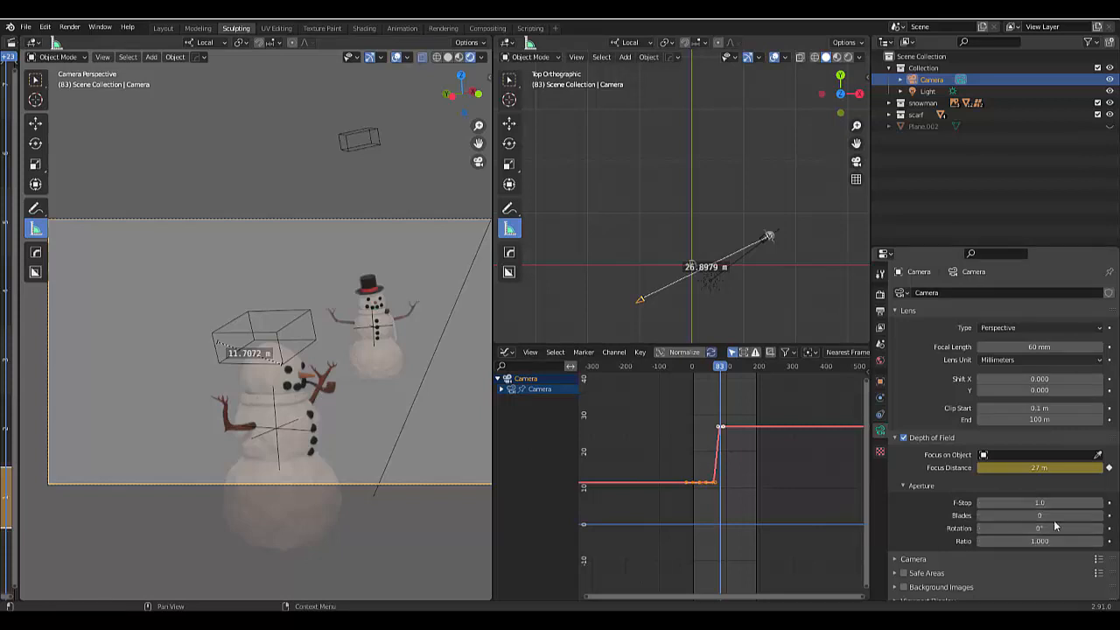
mouse_move(1039, 503)
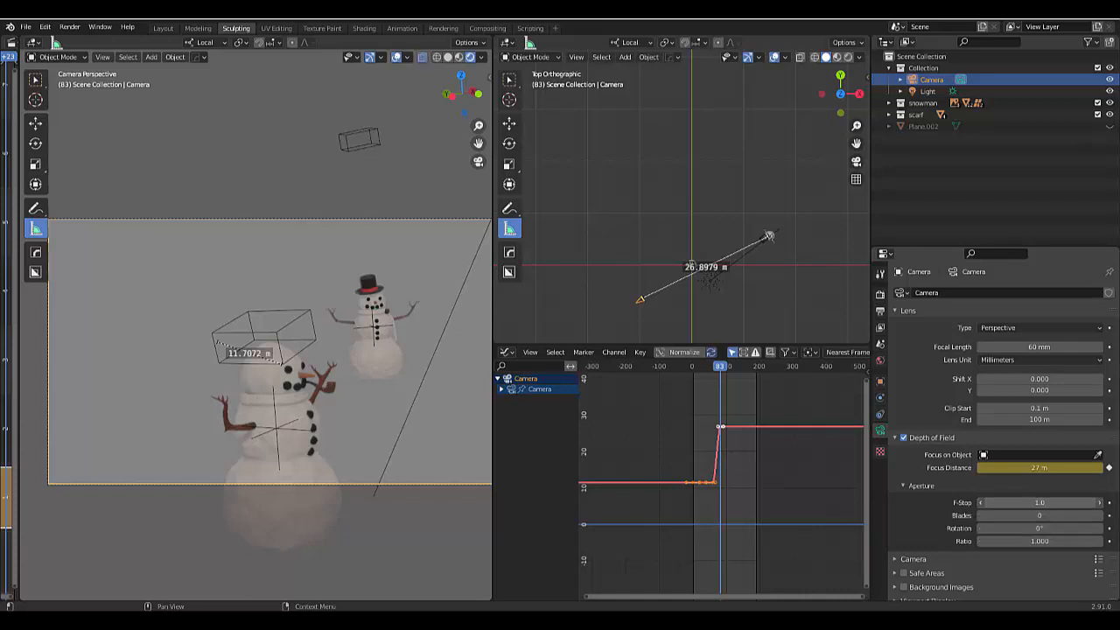
Step: Return to frame 0 and lower the f-stop to 0.5
left_click(1039, 502)
type("0.5")
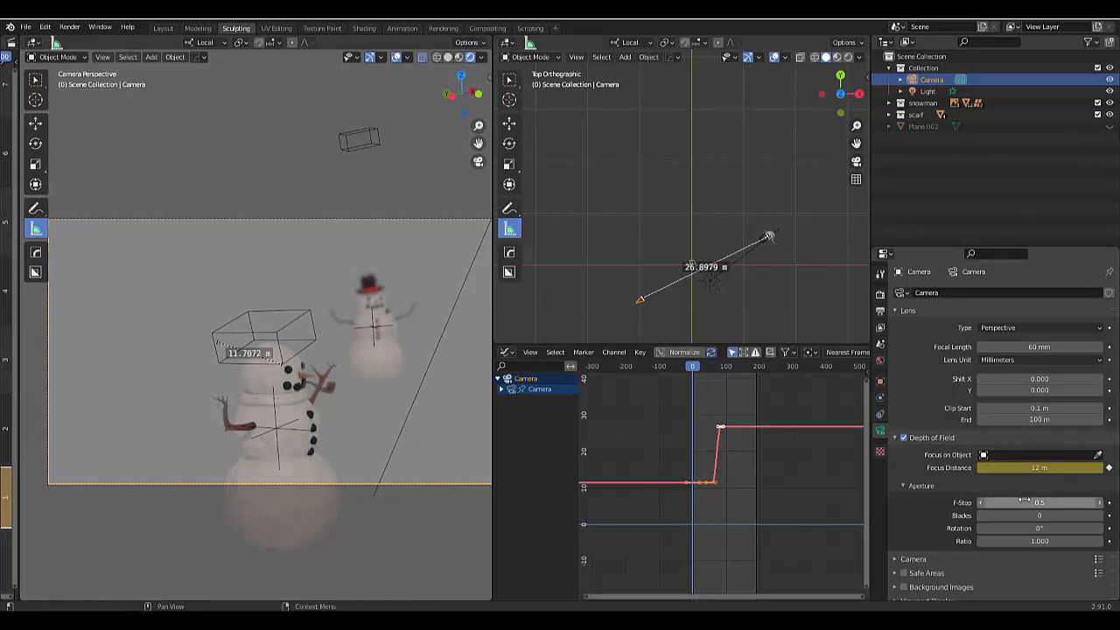
left_click(1040, 502)
type("200")
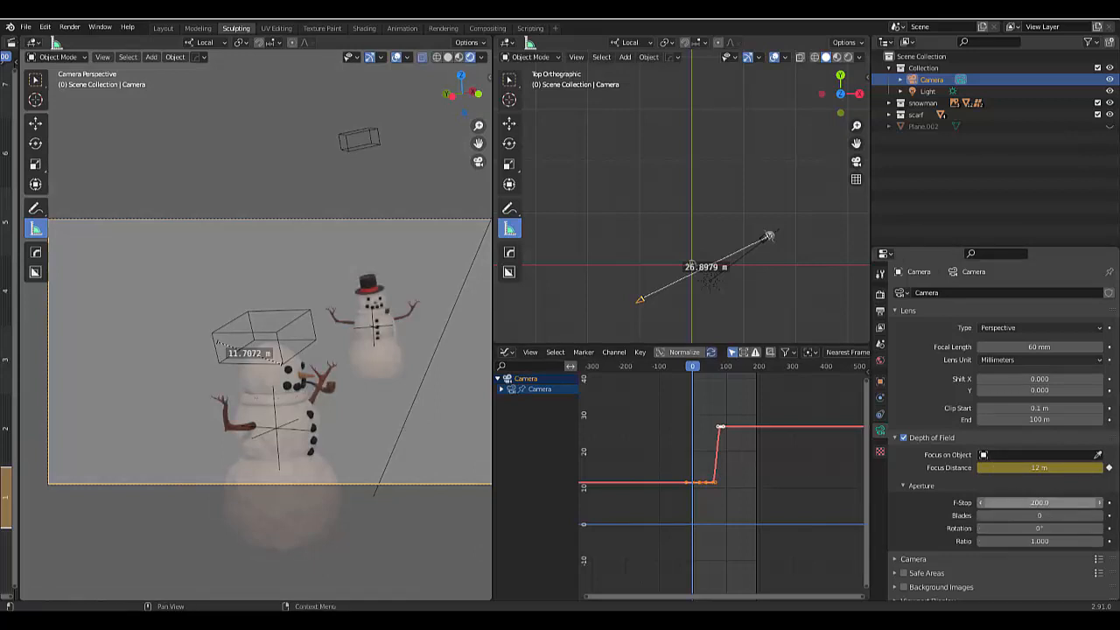
left_click(1039, 501)
type("30")
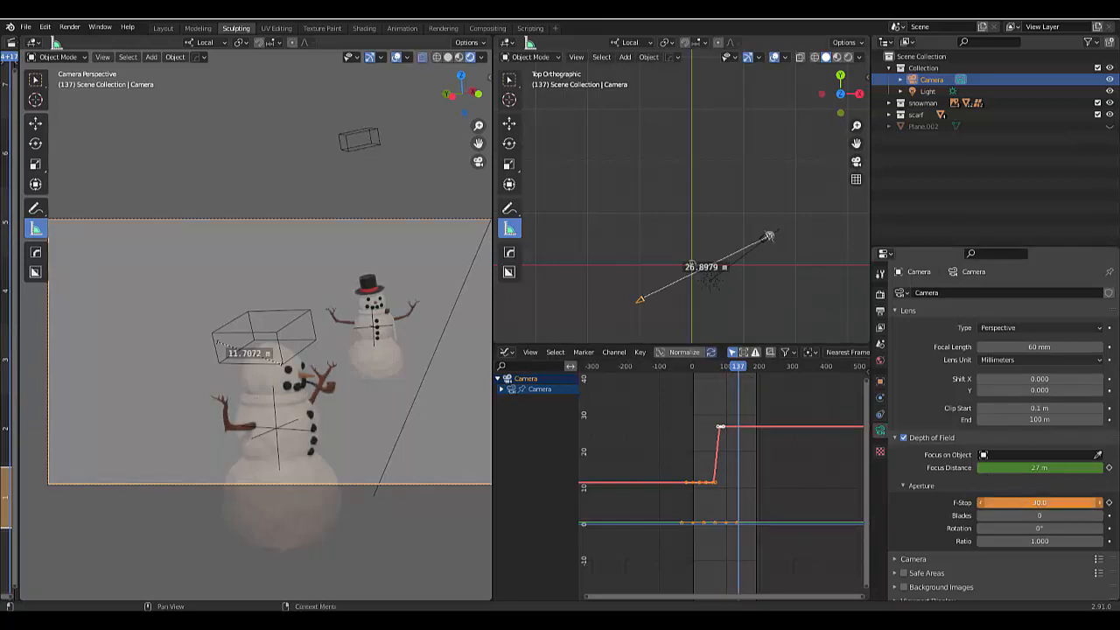
Step: Key the f-stop climbing from 0.5 to 30 after frame 83, then return to frame 0
left_click_drag(1006, 502, 1040, 502)
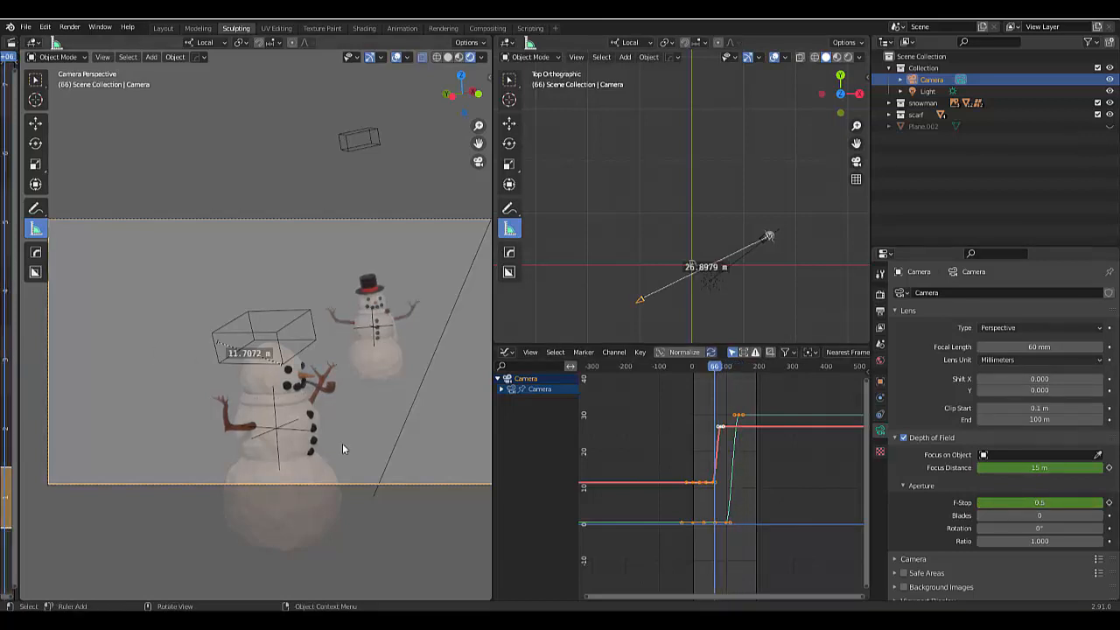
left_click(709, 366)
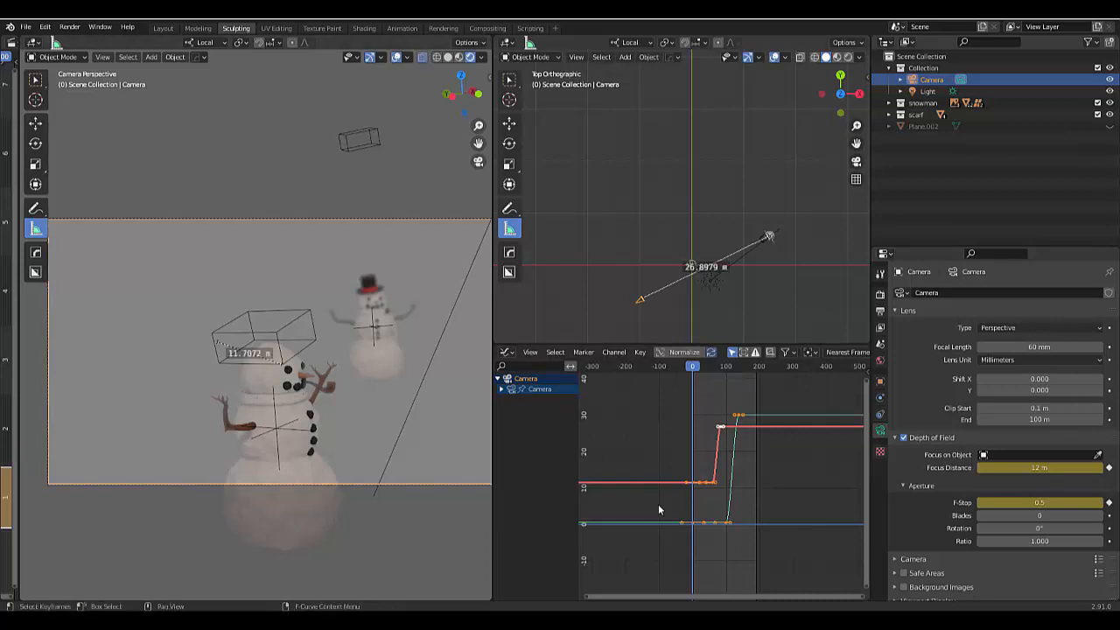
mouse_move(632, 537)
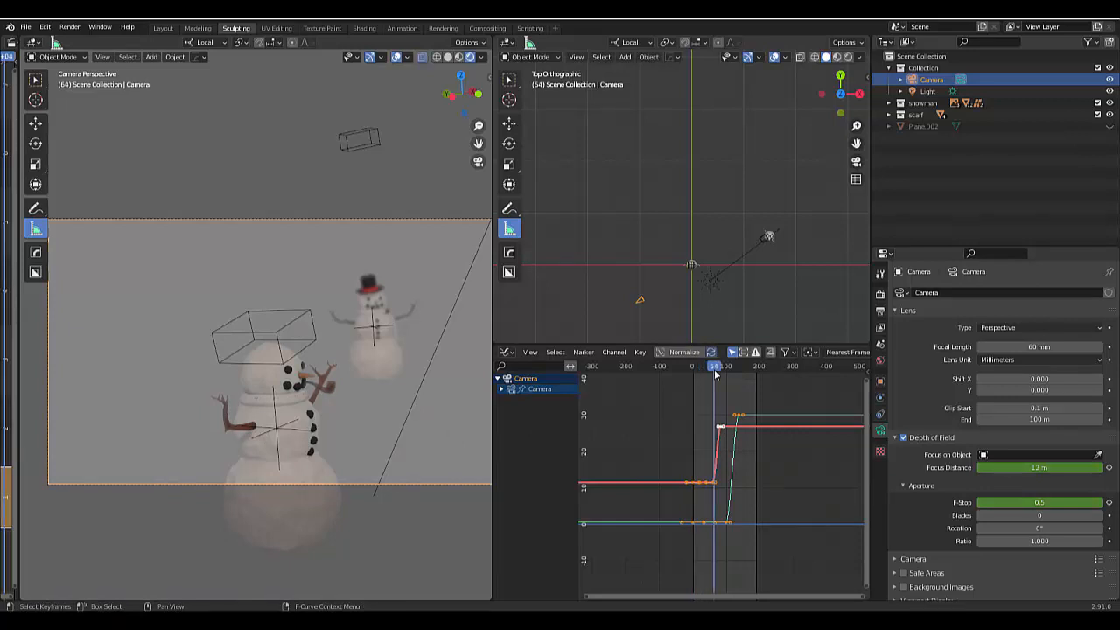
left_click_drag(713, 366, 718, 365)
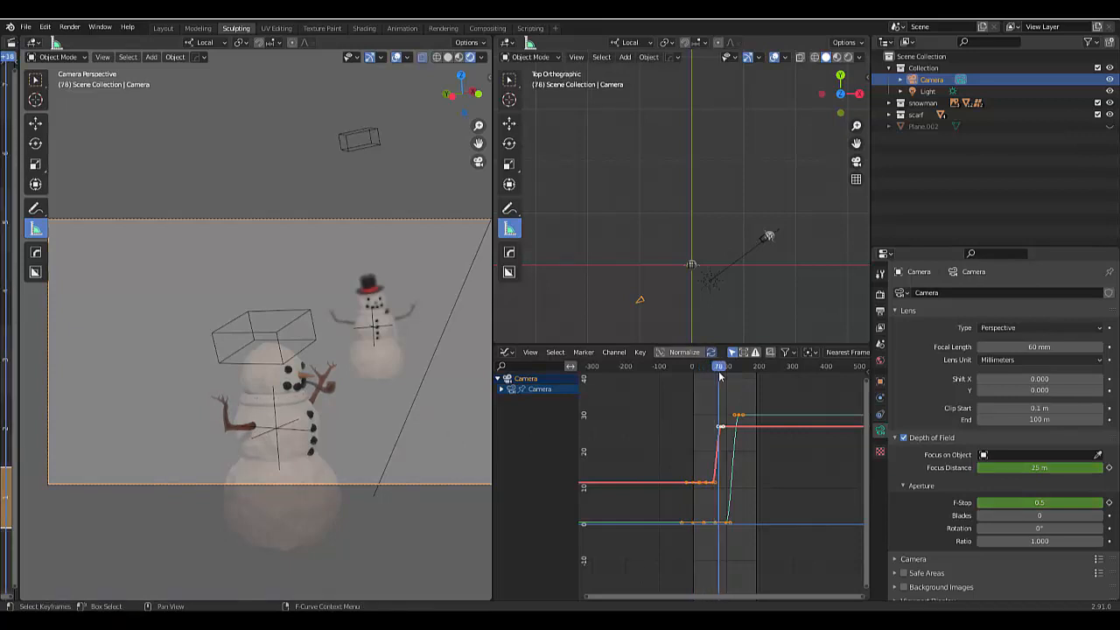